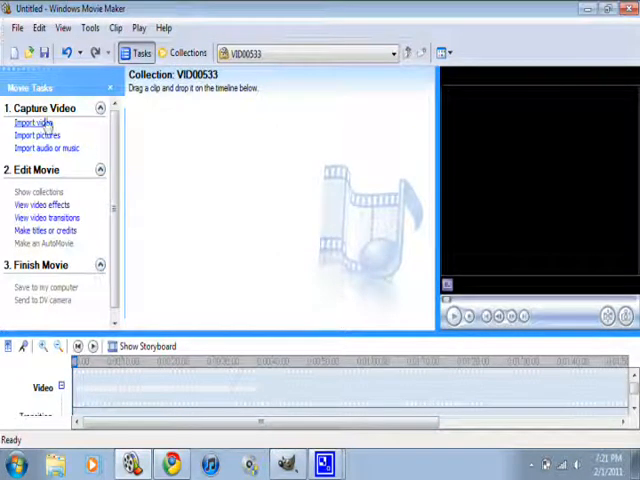
mouse_move(38, 122)
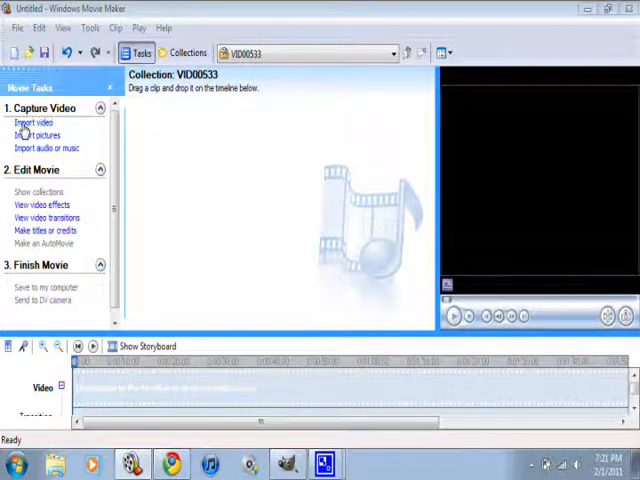
- Import the video VID00538 into the Movie Maker collection
left_click(32, 122)
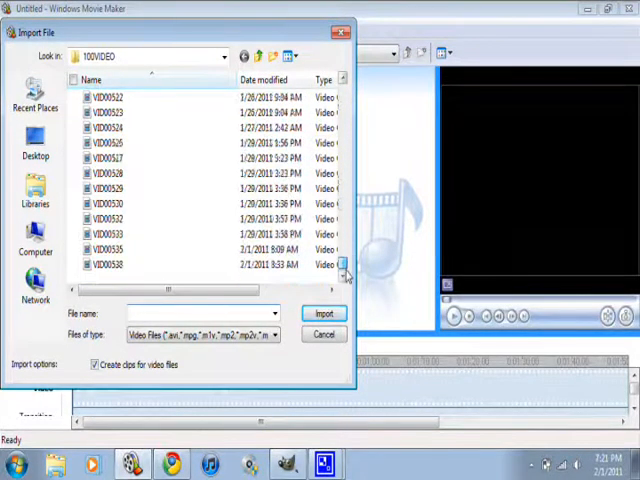
left_click(108, 264)
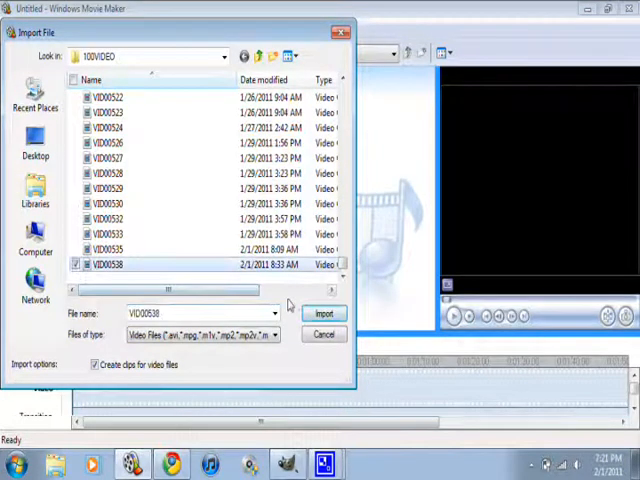
left_click(324, 312)
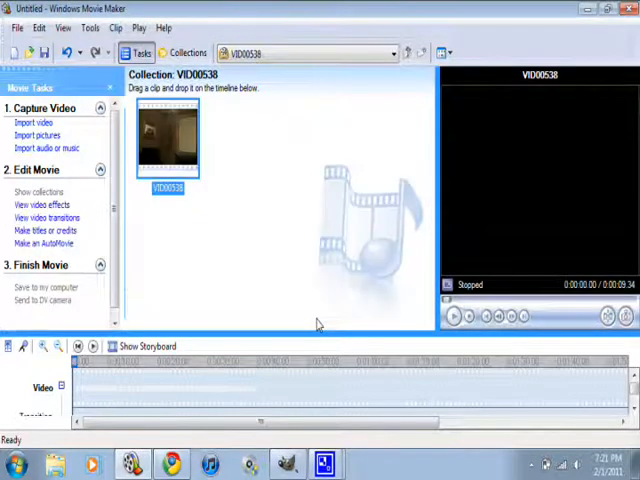
- Drag the VID00538 clip onto the video track and play, then pause, the preview
left_click(452, 316)
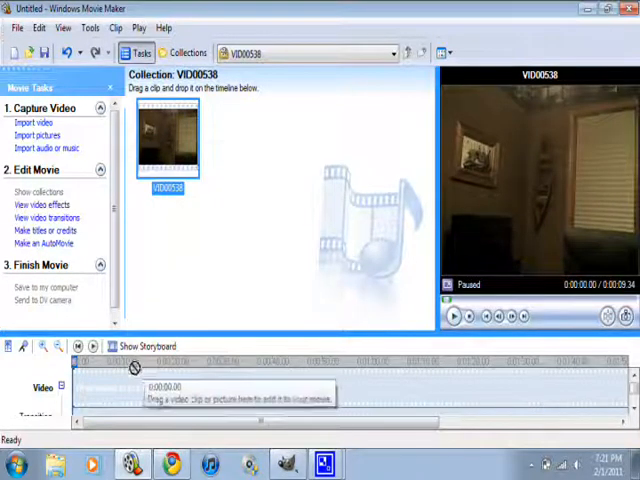
left_click_drag(168, 140, 90, 390)
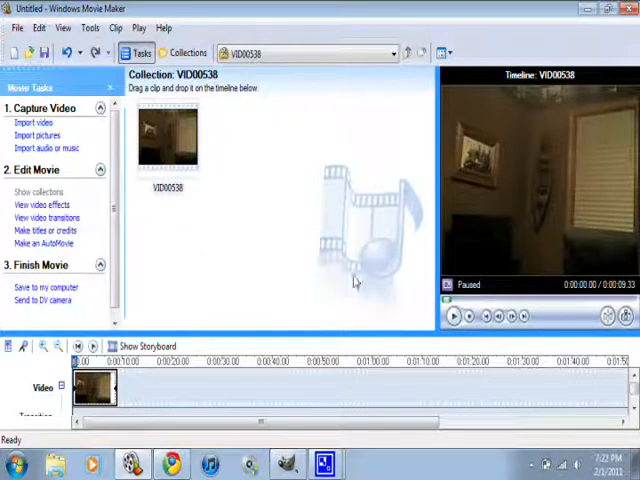
left_click(452, 316)
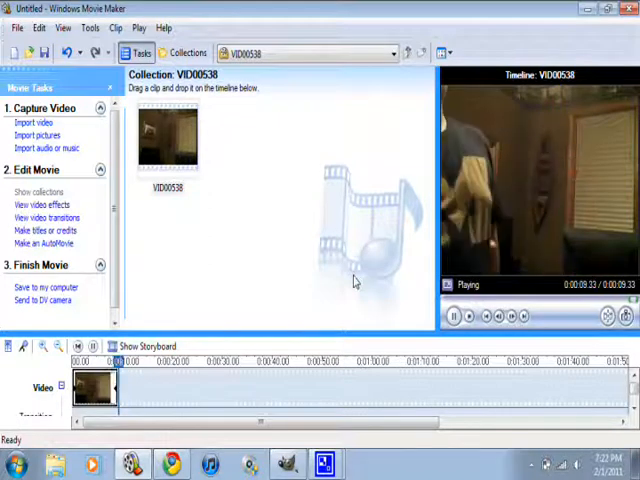
left_click(454, 316)
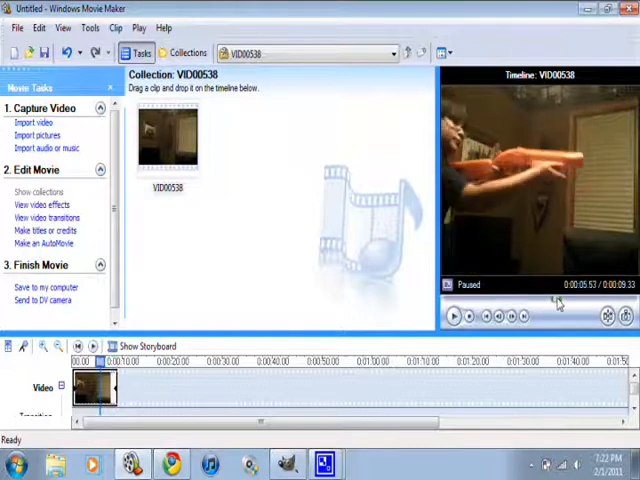
- Step through the preview and pause on the frame with the arm extended
left_click(452, 316)
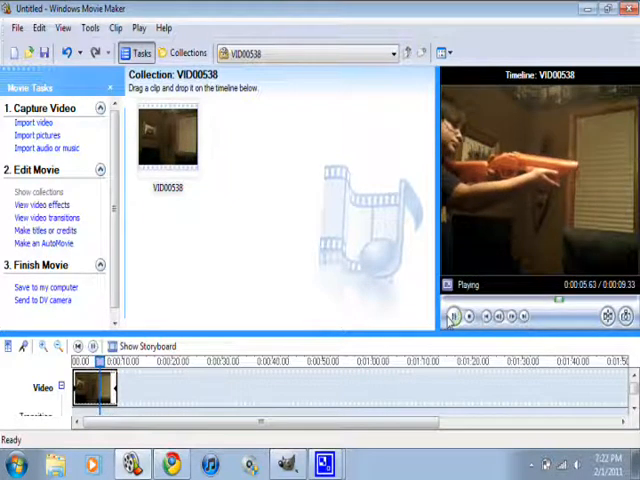
left_click(452, 316)
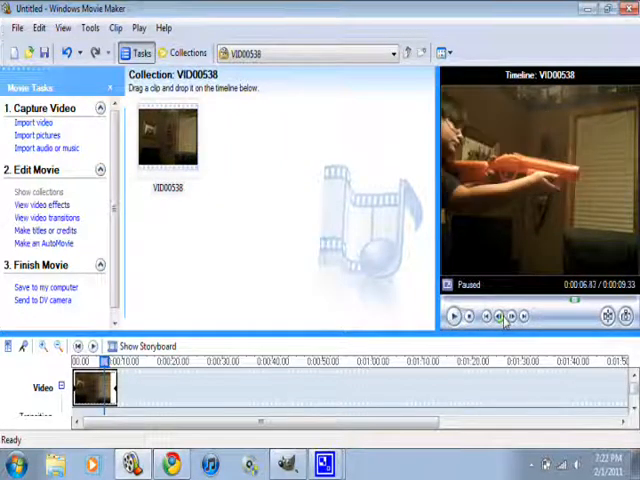
left_click(452, 316)
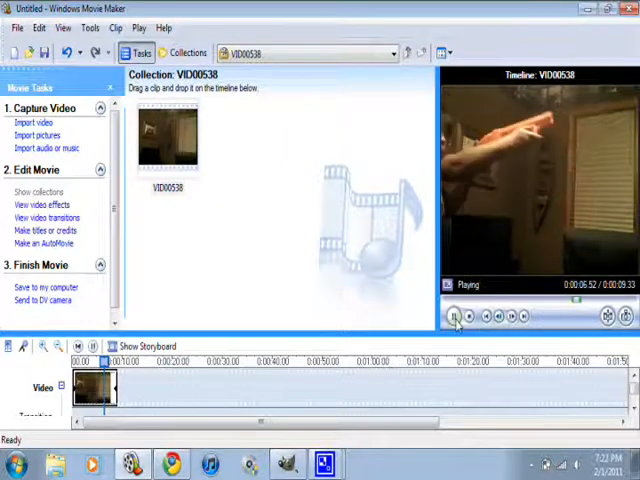
left_click(452, 316)
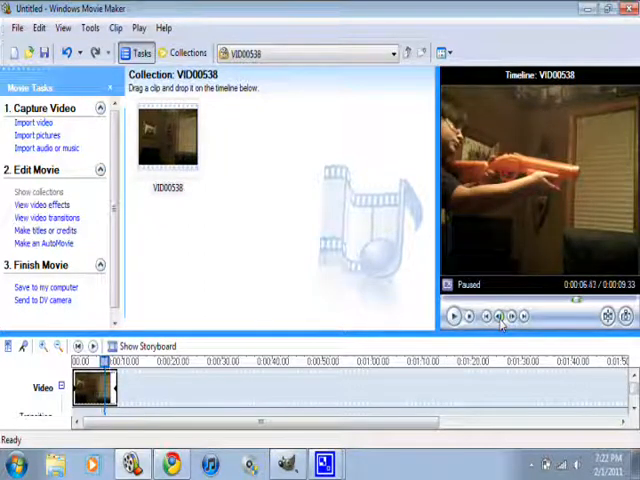
left_click(452, 316)
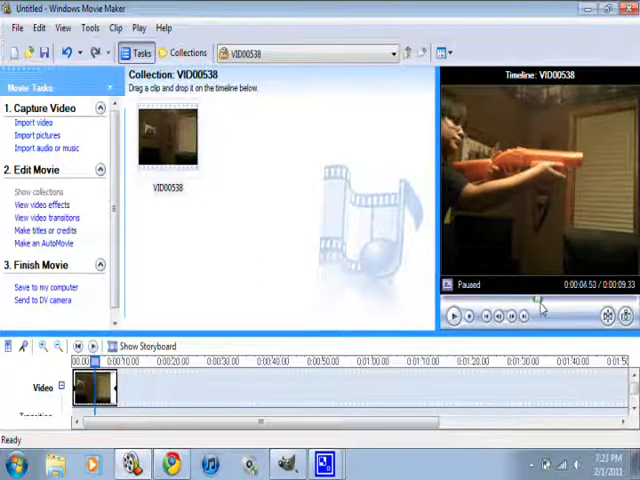
left_click(452, 316)
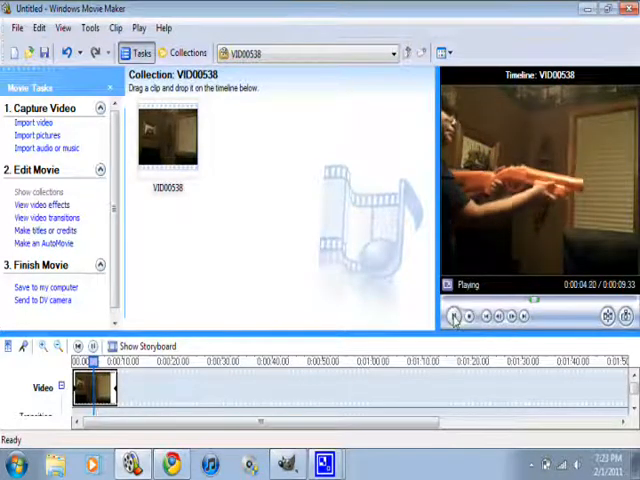
left_click(454, 316)
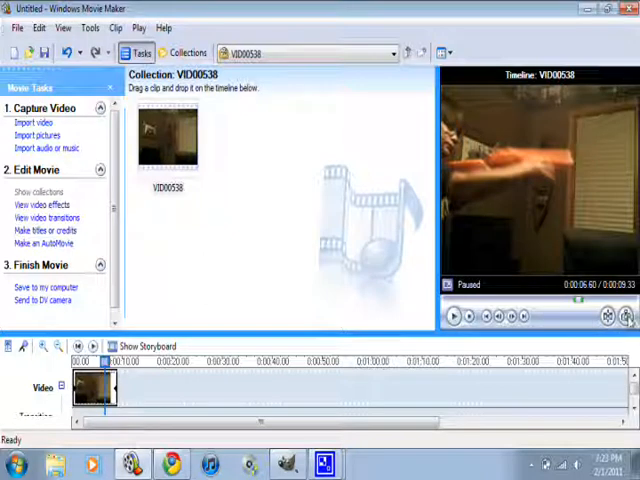
mouse_move(628, 316)
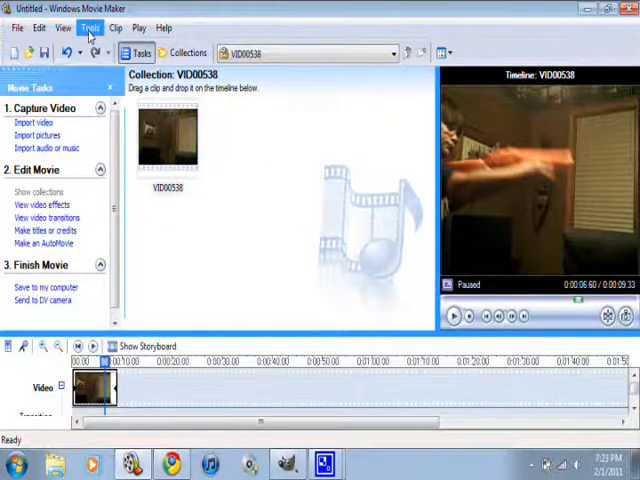
- Capture the paused frame as a picture named Muzzle Flash Tut in My Pictures
left_click(90, 28)
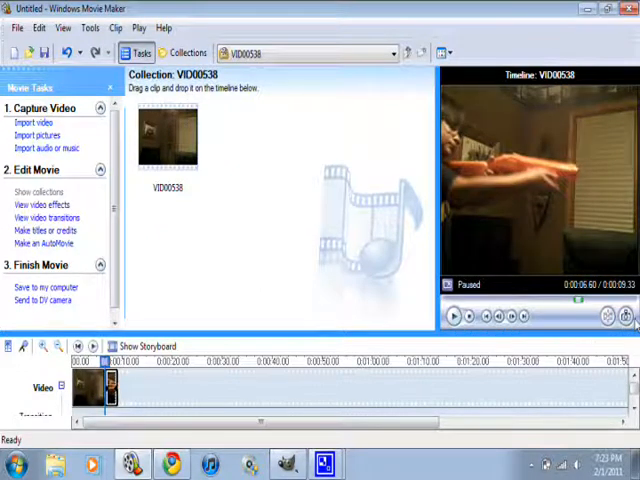
left_click(624, 316)
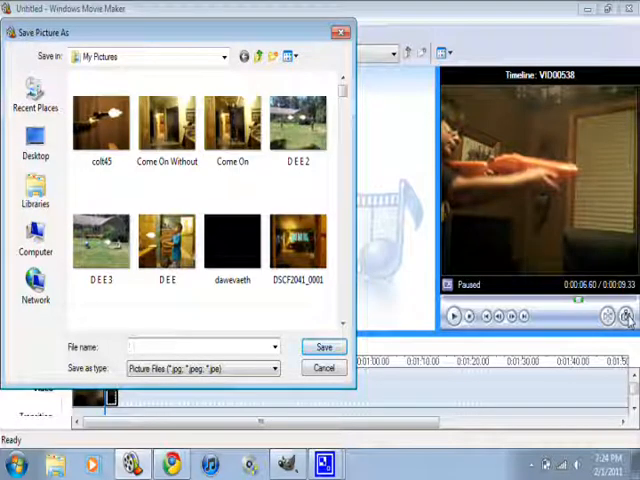
type("Mud")
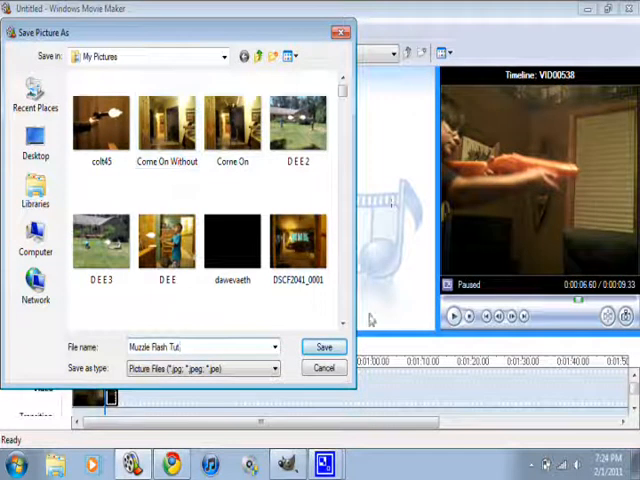
left_click(324, 348)
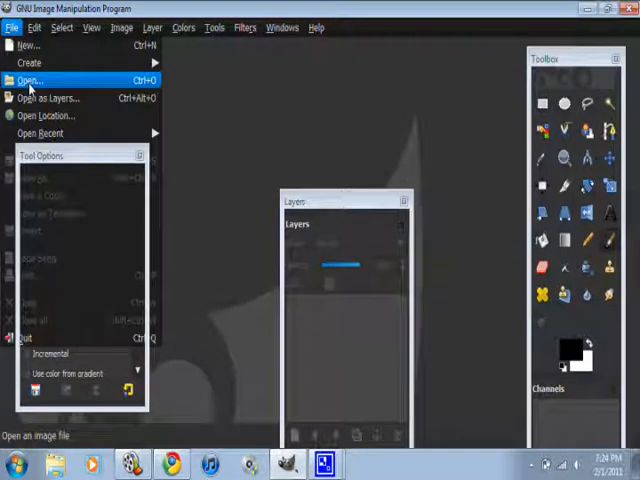
- Open Muzzle Flash Tut.jpg from the Pictures folder as a GIMP image
left_click(30, 80)
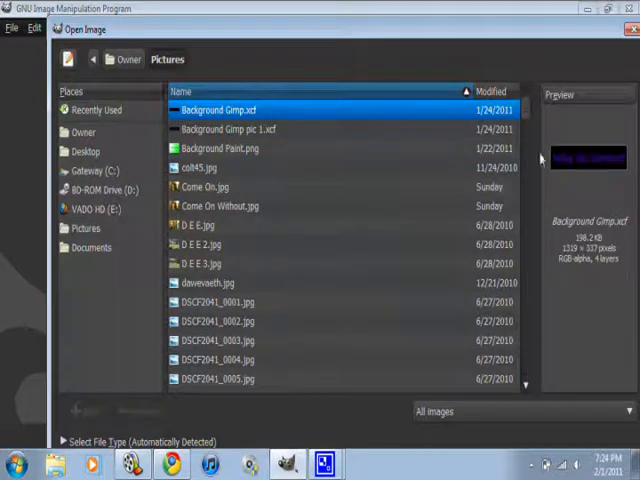
scroll("down", 3)
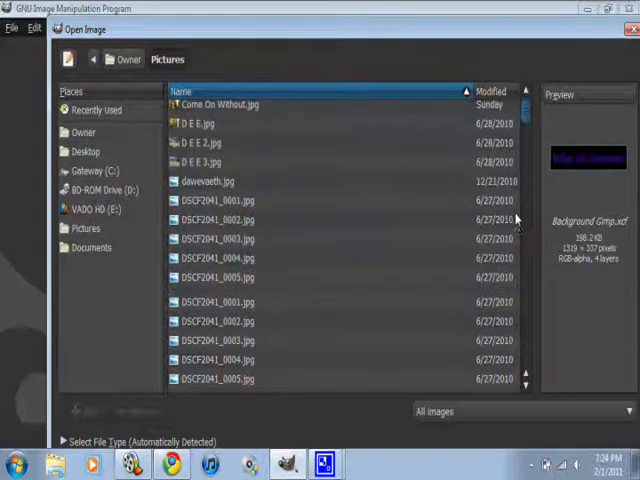
scroll("down", 3)
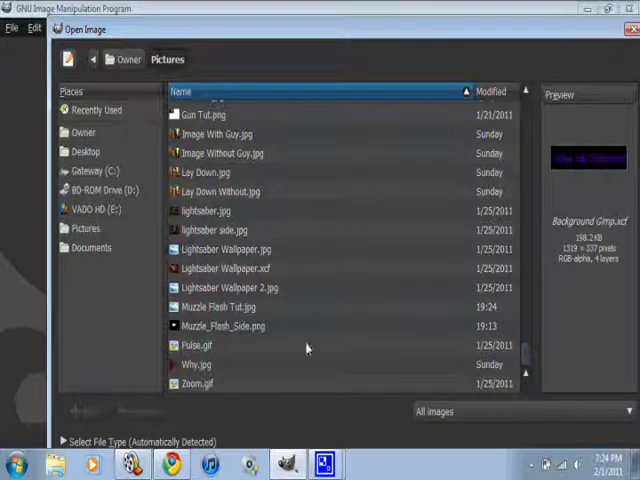
left_click(220, 306)
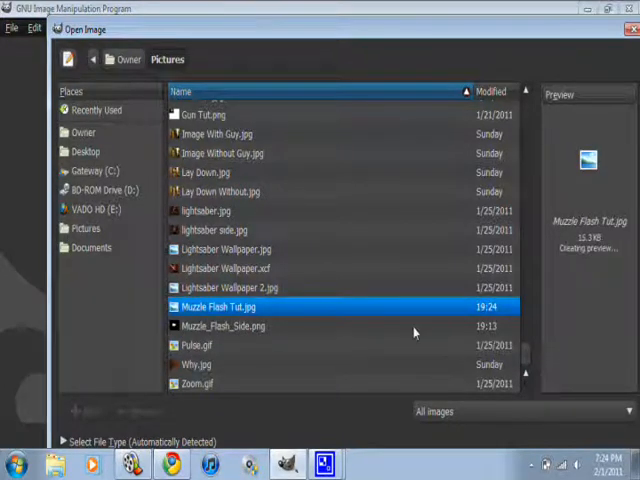
mouse_move(396, 312)
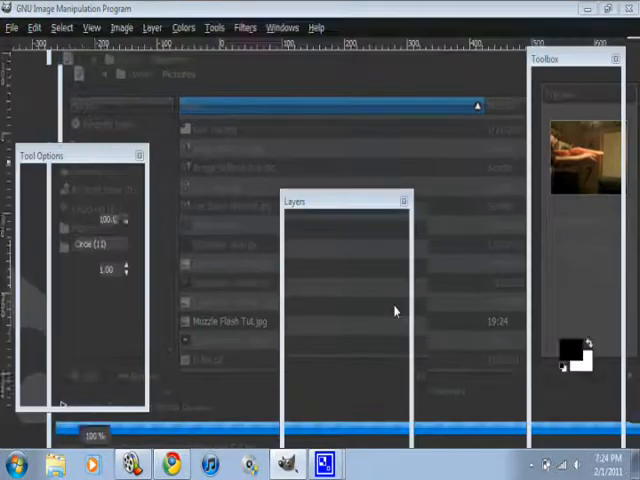
double_click(240, 320)
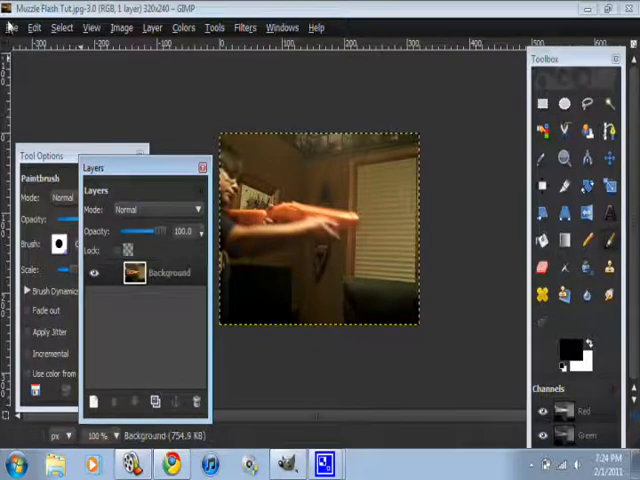
- Bring up the Open dialog again at the Pictures folder with Muzzle Flash Tut.jpg selected
left_click(12, 28)
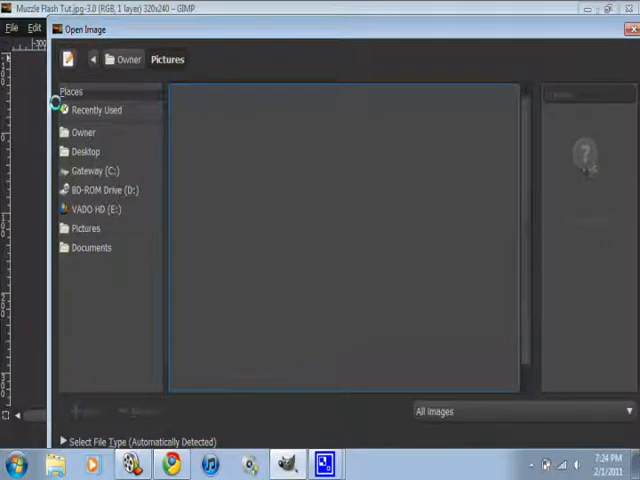
left_click(84, 228)
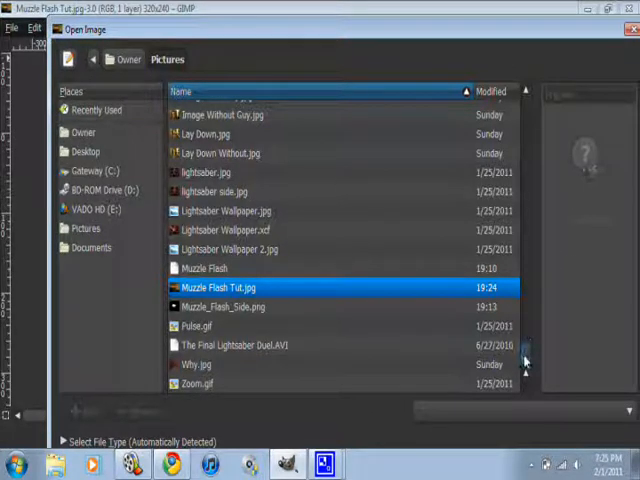
mouse_move(404, 296)
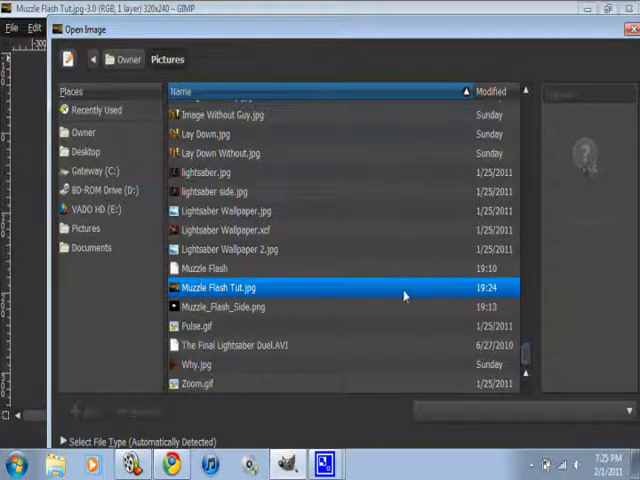
left_click(236, 306)
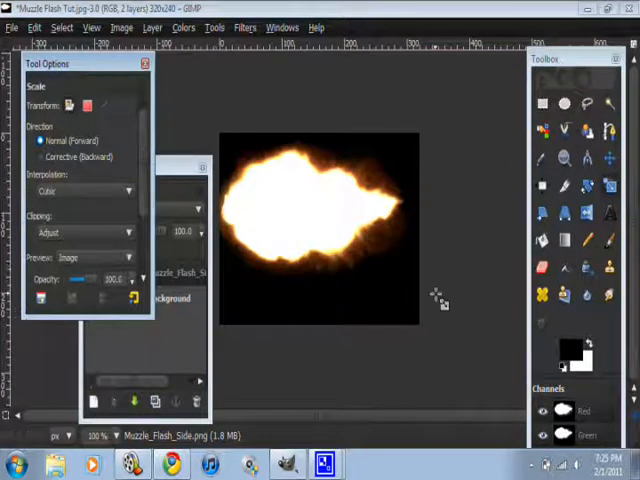
- Scale the Muzzle_Flash_Side layer up to a larger width and height
left_click(318, 224)
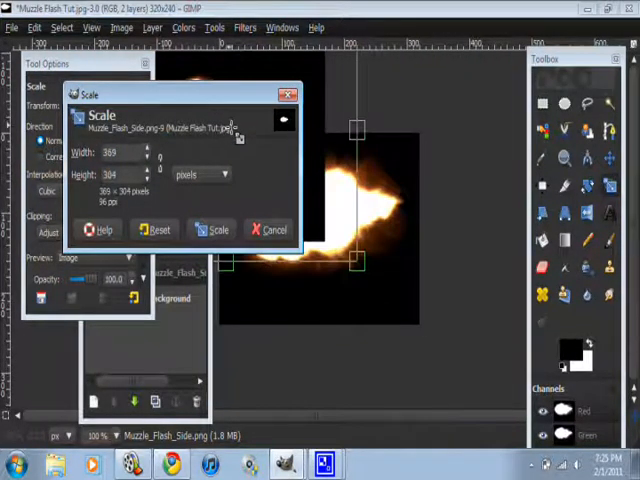
left_click(216, 228)
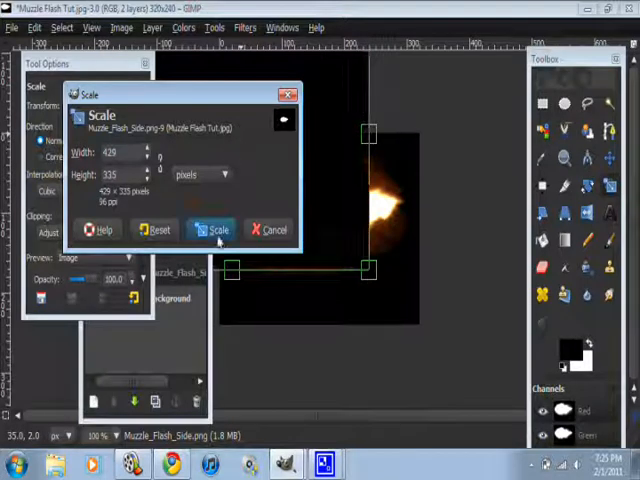
left_click(216, 228)
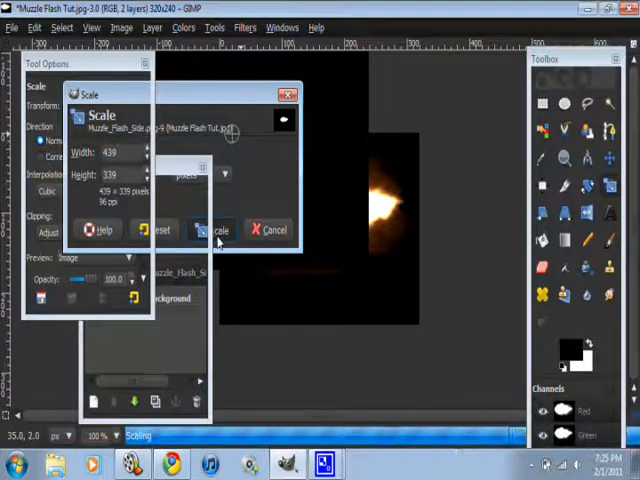
left_click(212, 230)
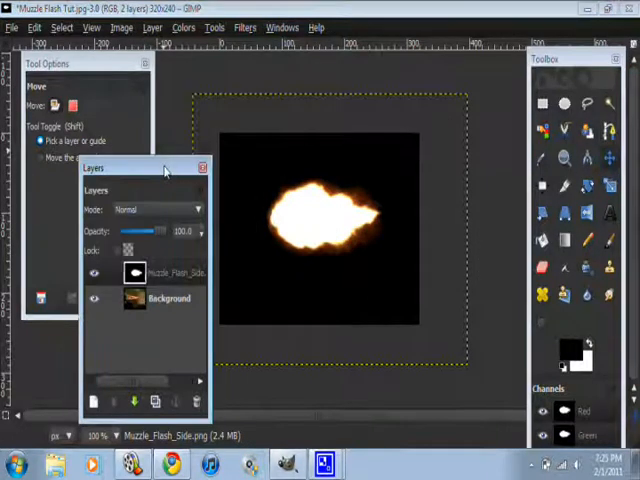
- Set the flash layer to Screen mode and enter a 292 × 237 scale
left_click(160, 208)
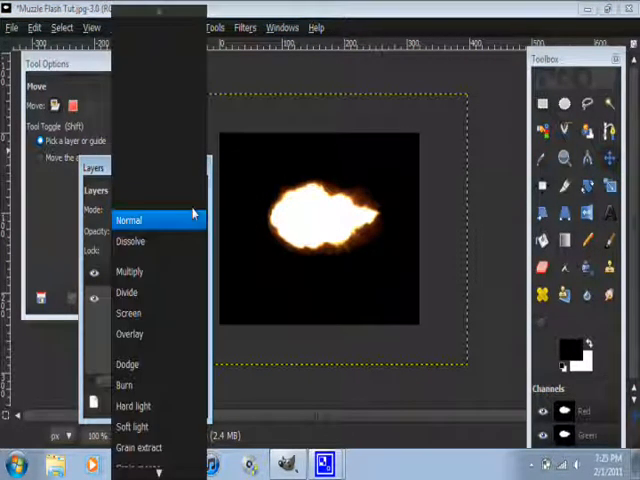
left_click(130, 220)
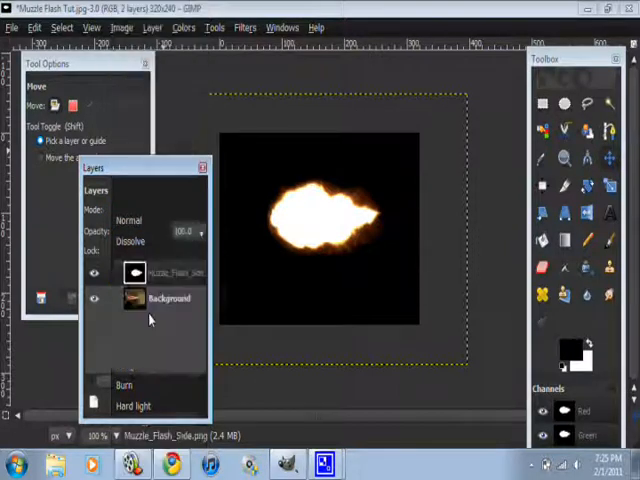
left_click(156, 210)
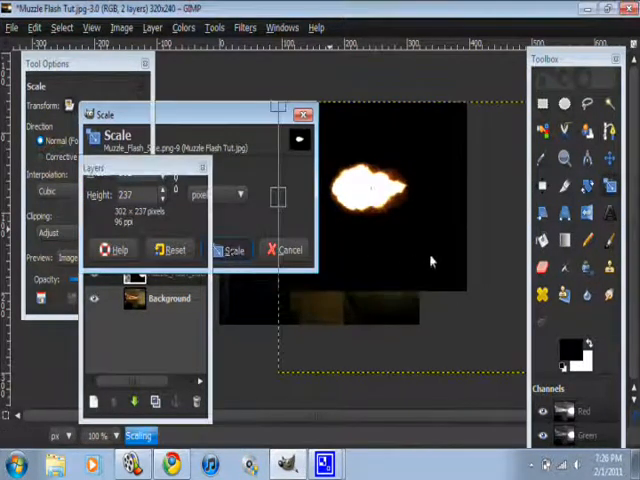
- Apply the smaller size and move the flash to the end of the gun barrel
left_click(232, 250)
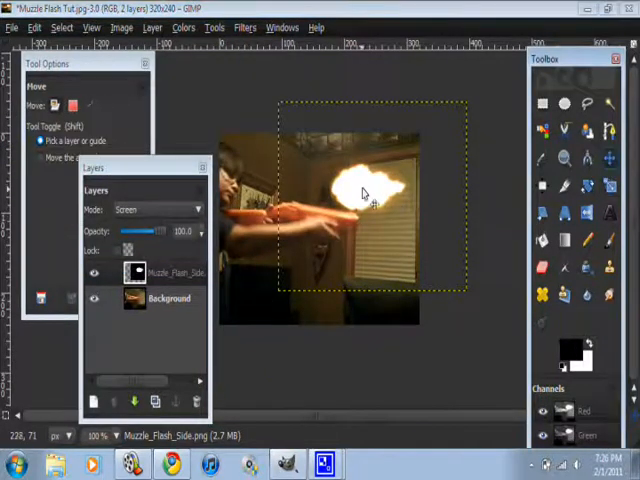
left_click_drag(364, 192, 398, 222)
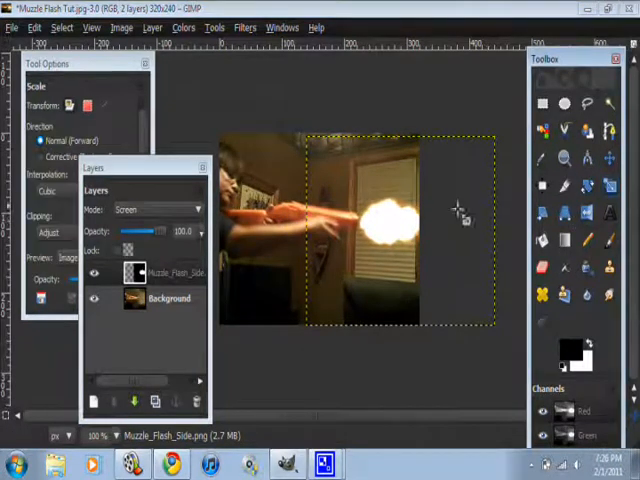
mouse_move(436, 284)
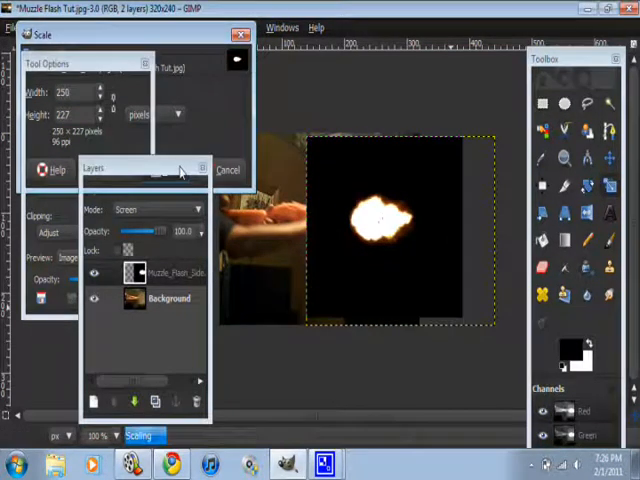
left_click(228, 168)
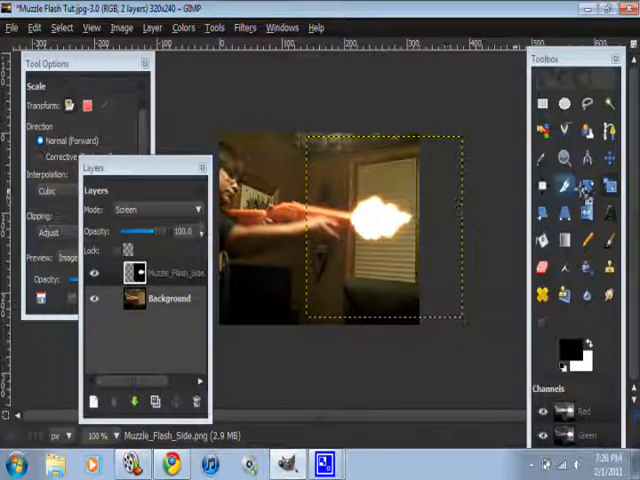
mouse_move(584, 184)
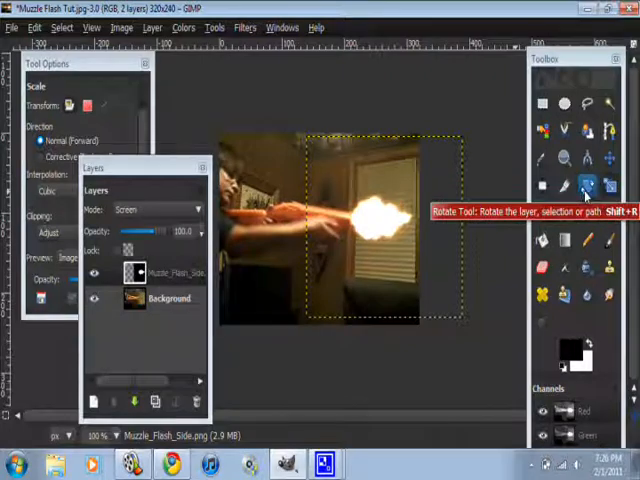
- Rotate the flash layer to match the barrel angle and apply the tilt
left_click(584, 182)
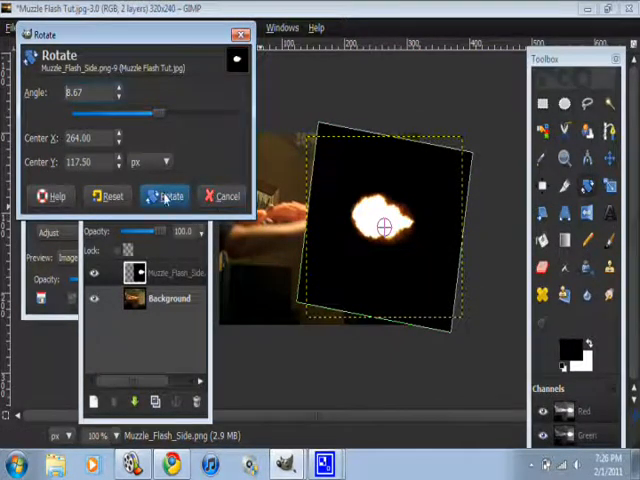
left_click(164, 196)
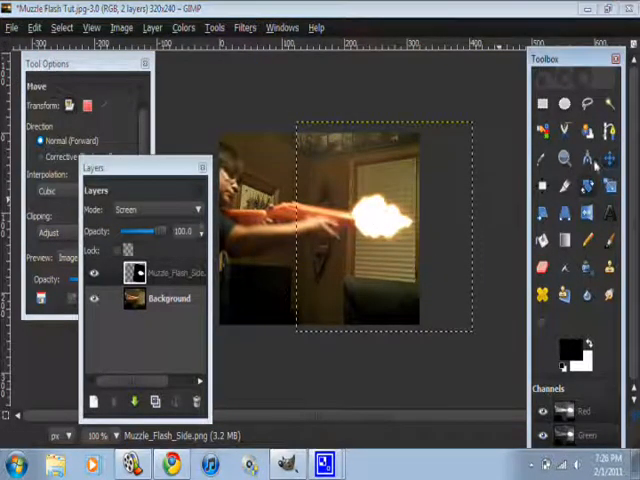
left_click_drag(360, 220, 400, 240)
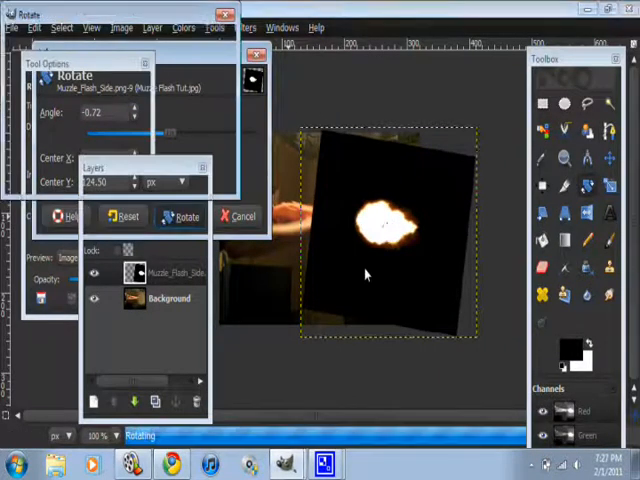
left_click(184, 216)
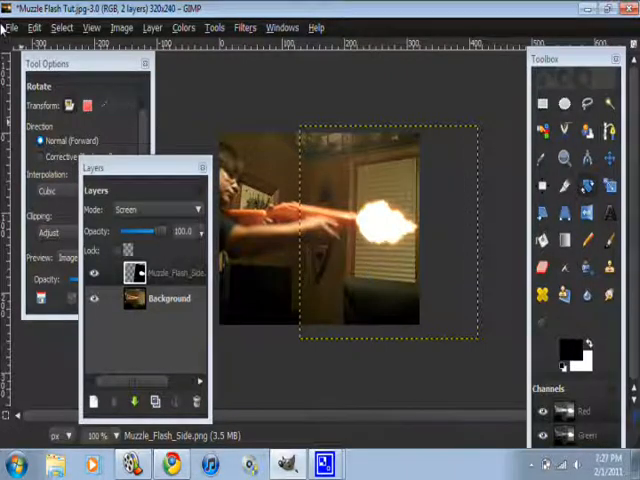
left_click(12, 28)
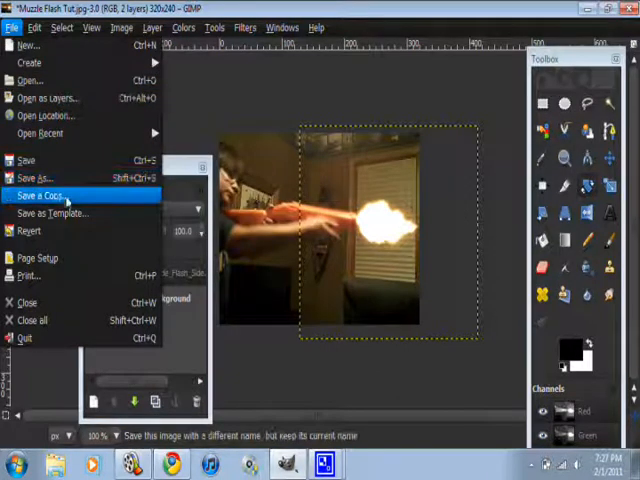
- Save a copy as Muzzle Flash Tut.jpg in Pictures, replacing the old file, at JPEG quality 100
left_click(42, 196)
type("Muzzle Flash")
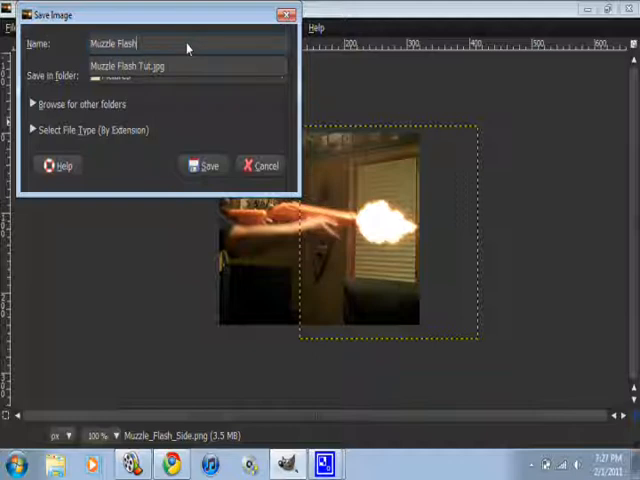
type("Tut.jpg")
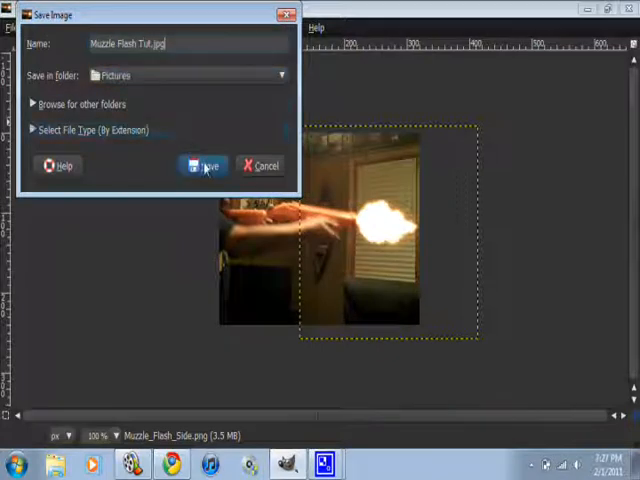
left_click(204, 164)
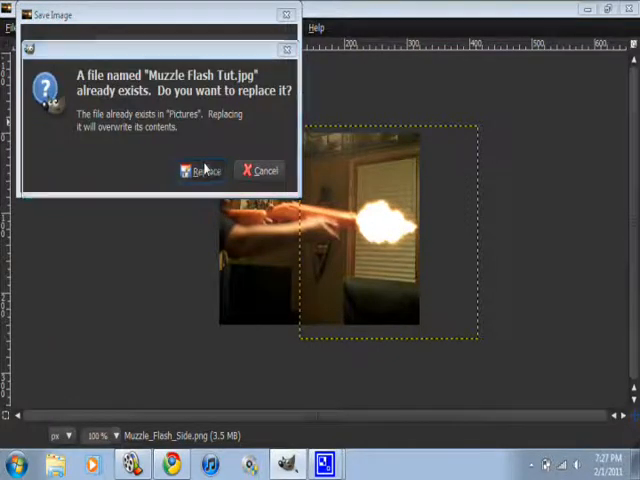
left_click(200, 168)
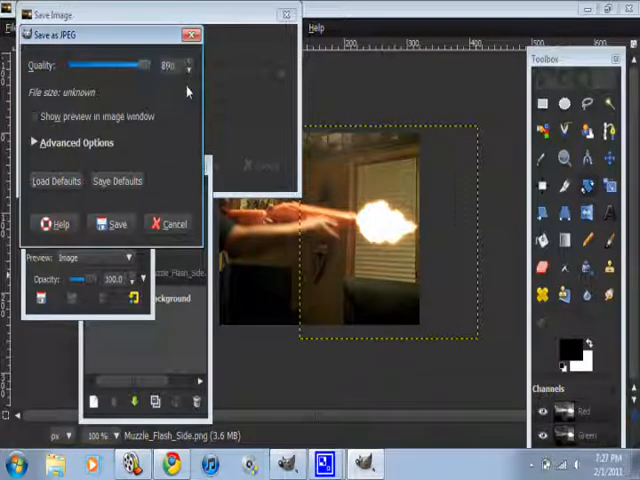
left_click(188, 60)
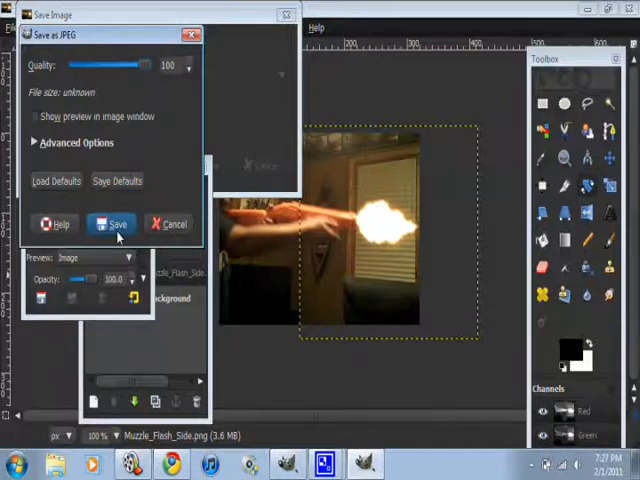
left_click(108, 224)
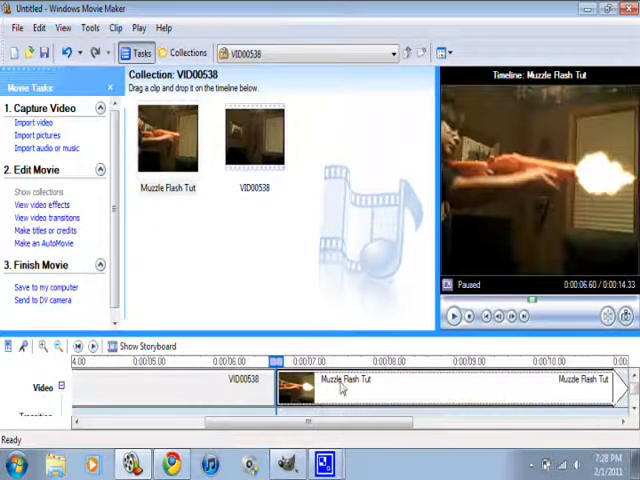
- Add a Speed Up, Double video effect to the Muzzle Flash Tut clip and confirm it
right_click(340, 384)
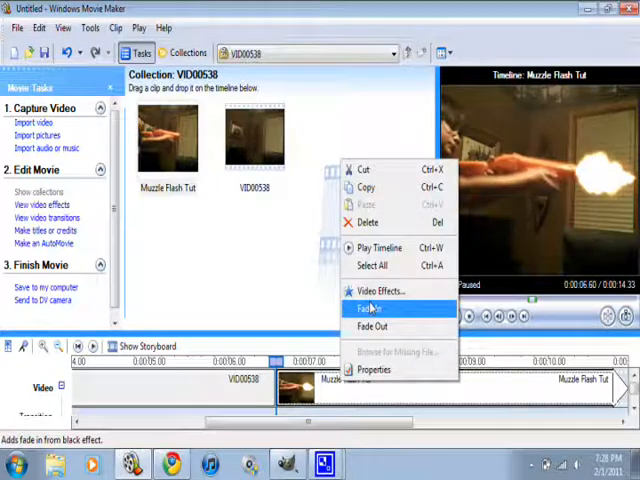
left_click(380, 292)
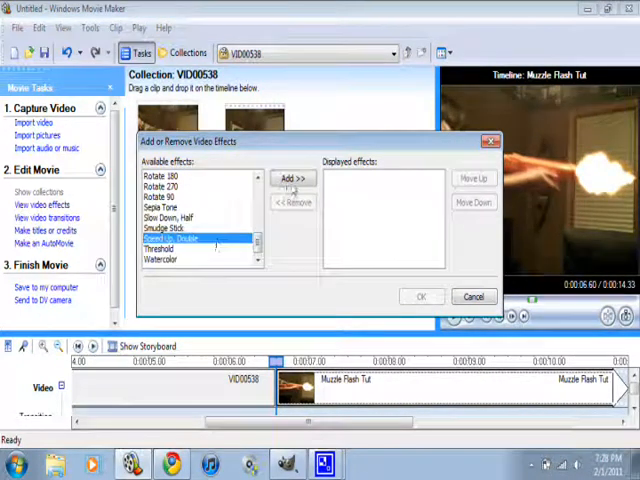
left_click(292, 176)
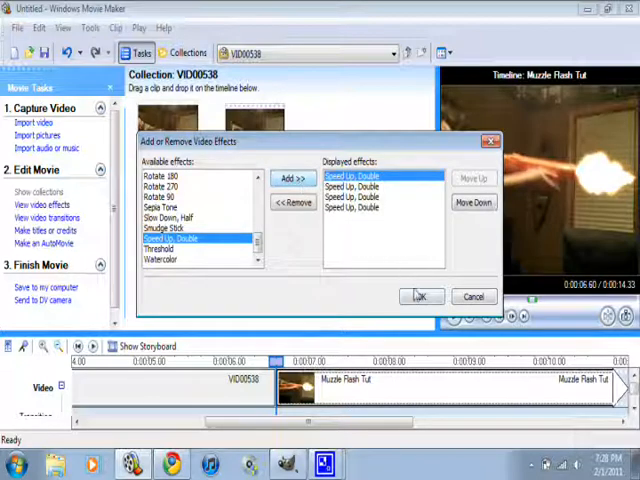
left_click(420, 296)
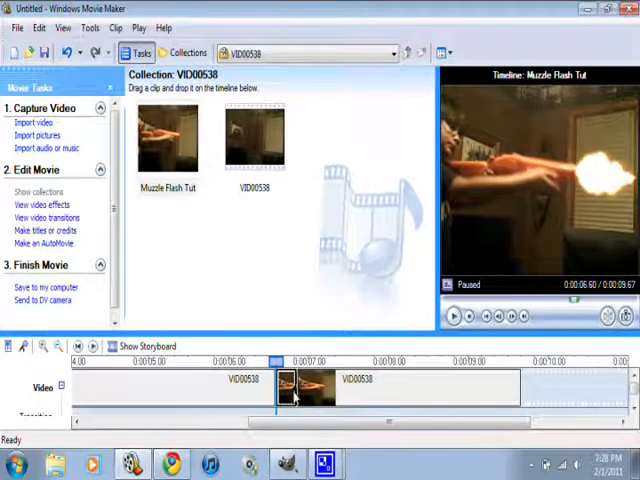
mouse_move(284, 396)
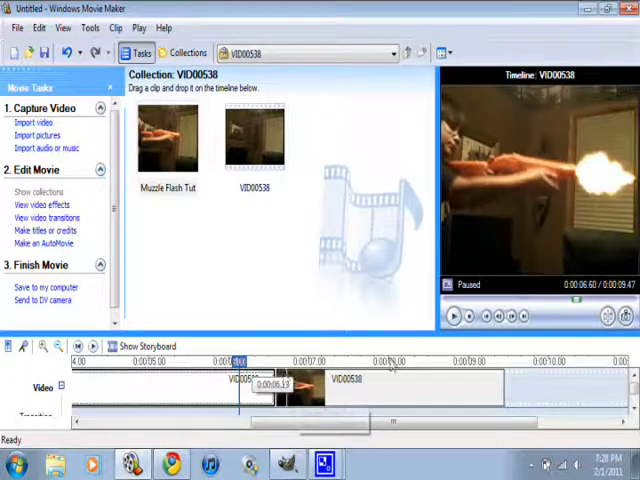
- Preview the timeline playback around the muzzle flash clip to judge its length
left_click(452, 316)
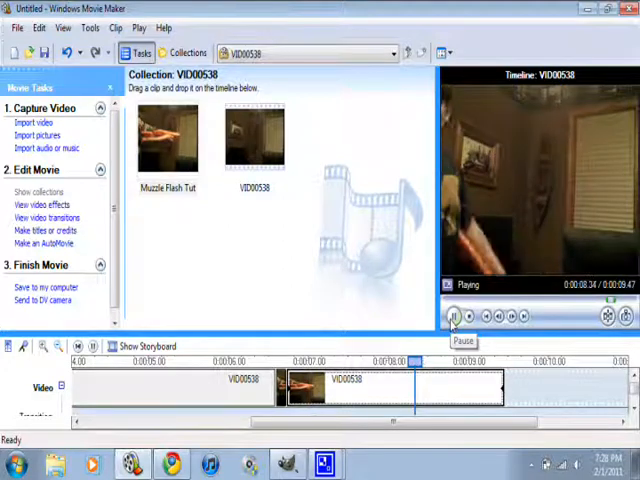
left_click(452, 316)
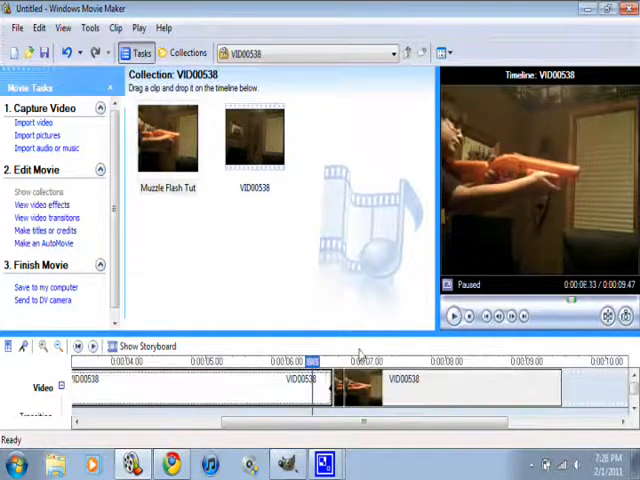
left_click(452, 316)
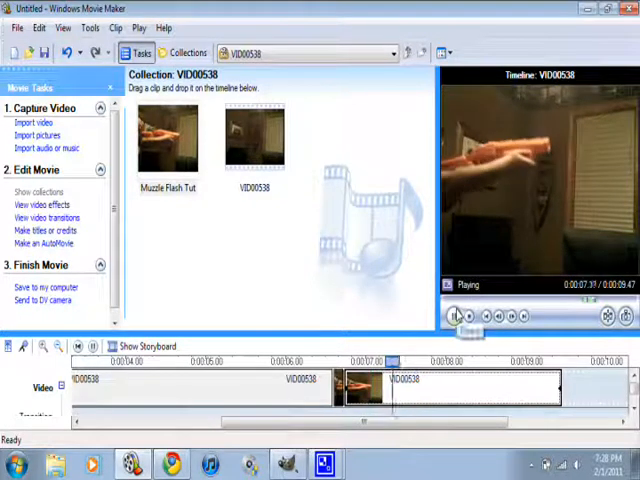
left_click(454, 316)
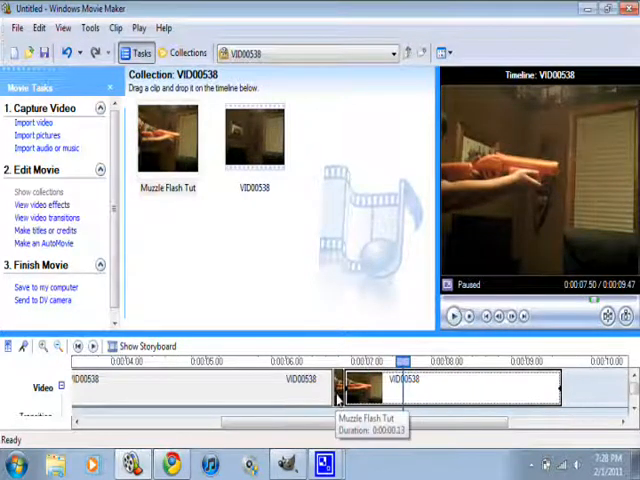
- Stack two more Speed Up, Double effects on the Muzzle Flash Tut clip and confirm
right_click(356, 380)
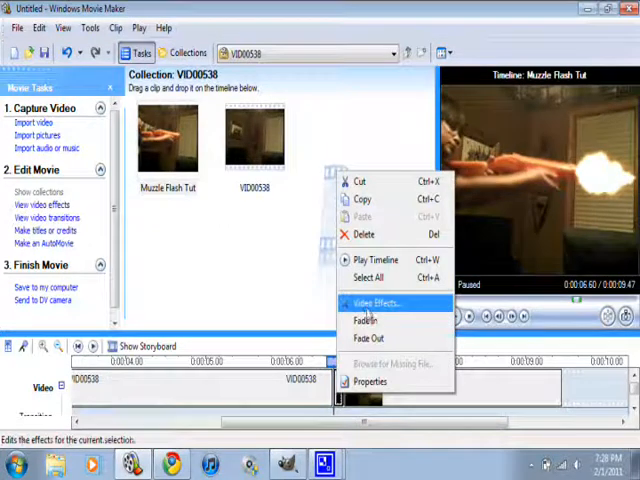
left_click(368, 304)
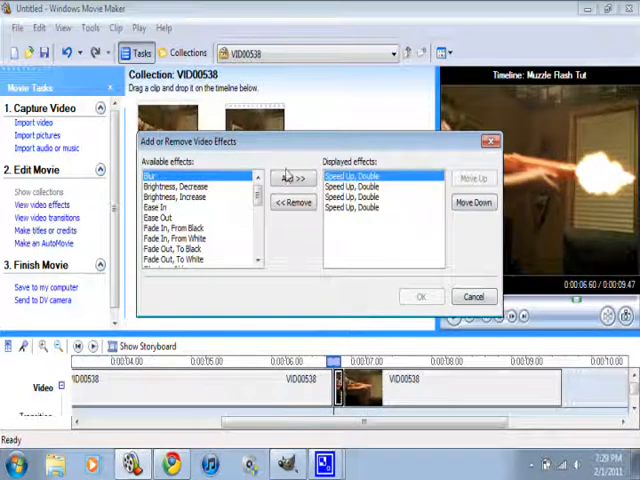
left_click(292, 178)
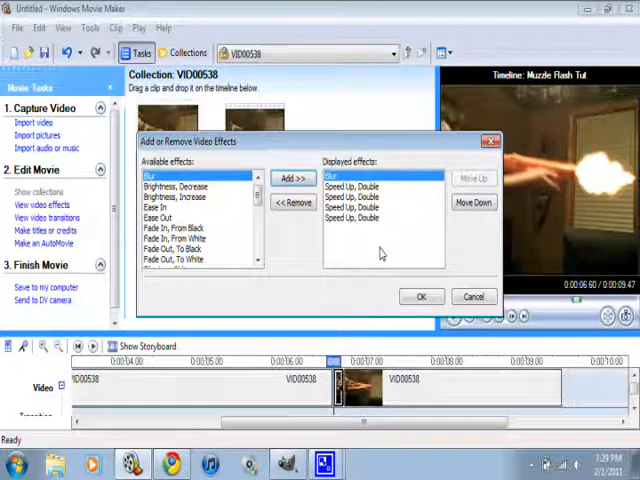
left_click(350, 176)
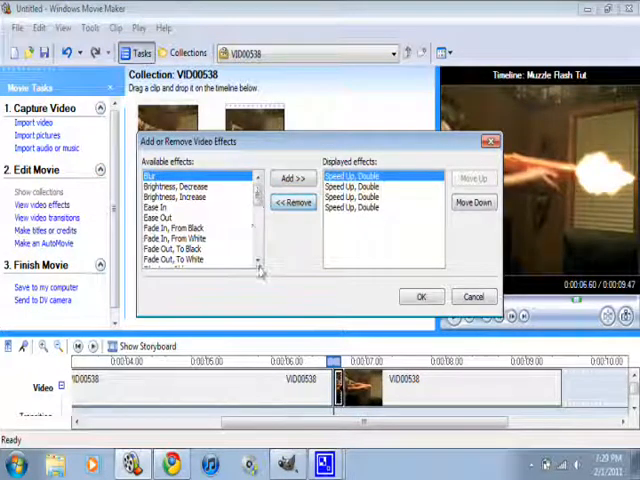
scroll("down", 3)
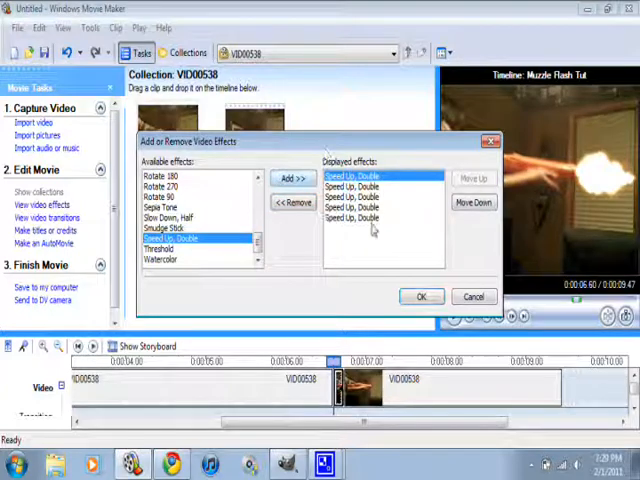
left_click(420, 296)
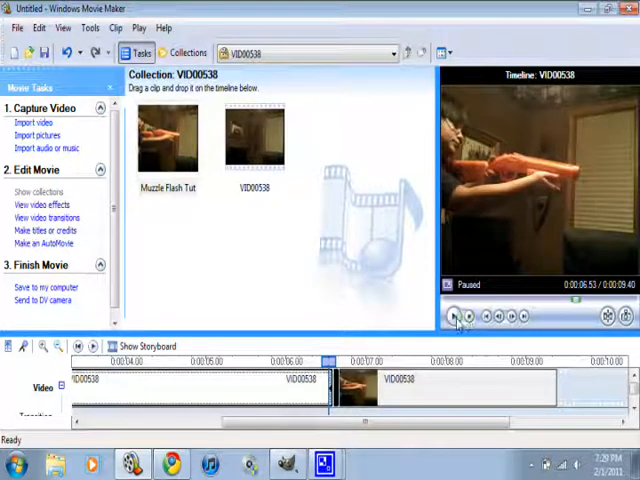
- Preview the sped-up flash, then browse the audio import into the SoundFX folder
left_click(452, 316)
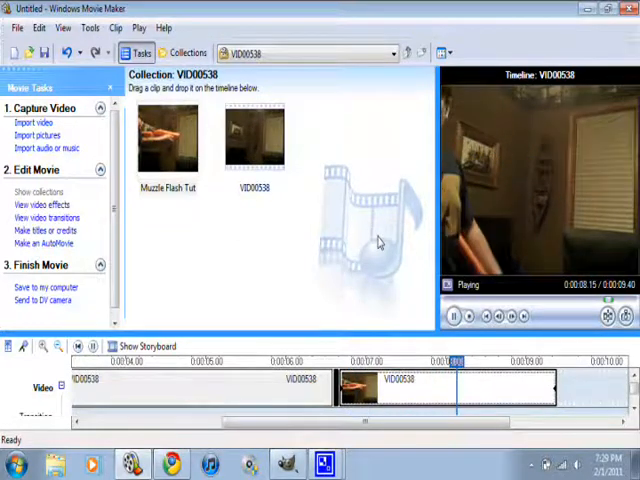
left_click(452, 316)
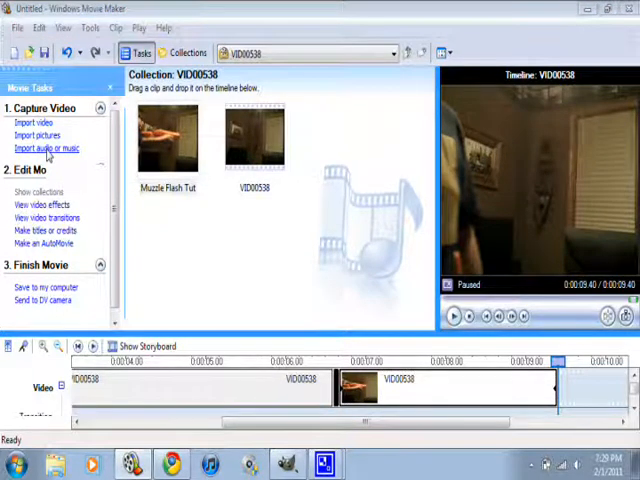
left_click(48, 148)
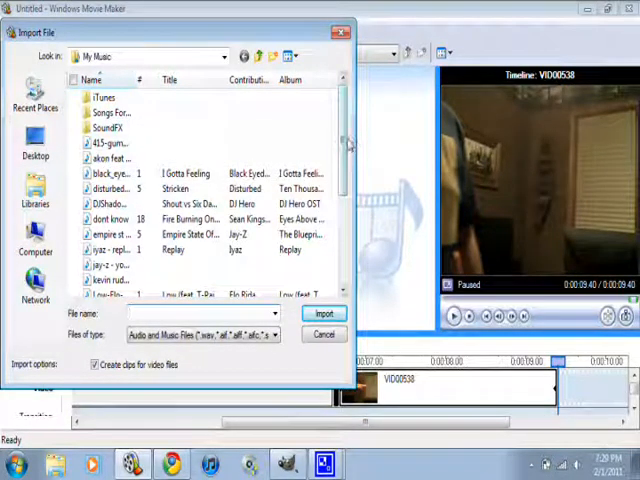
scroll("down", 3)
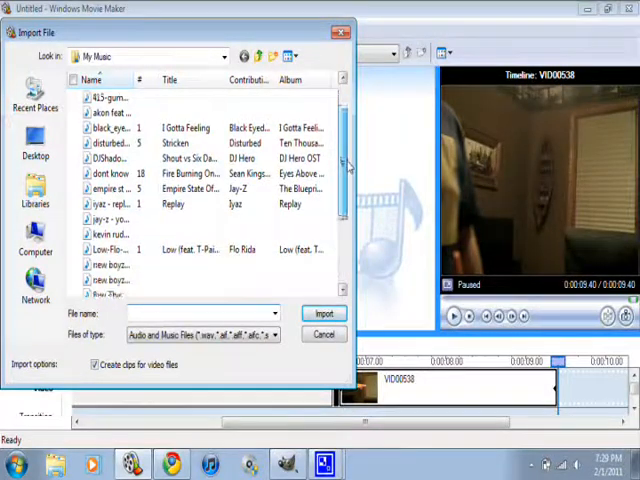
scroll("up", 3)
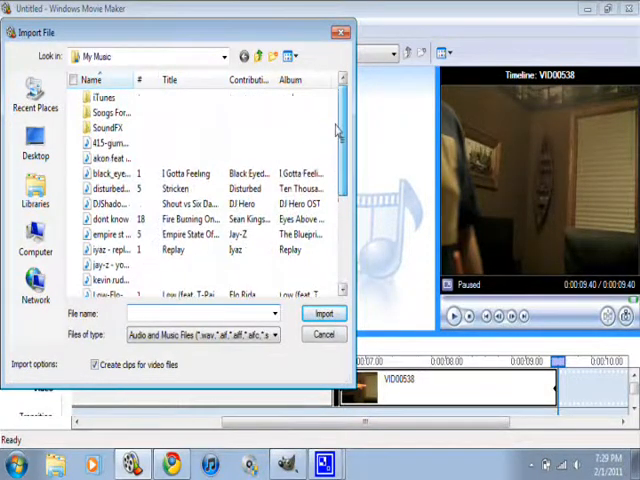
left_click(110, 128)
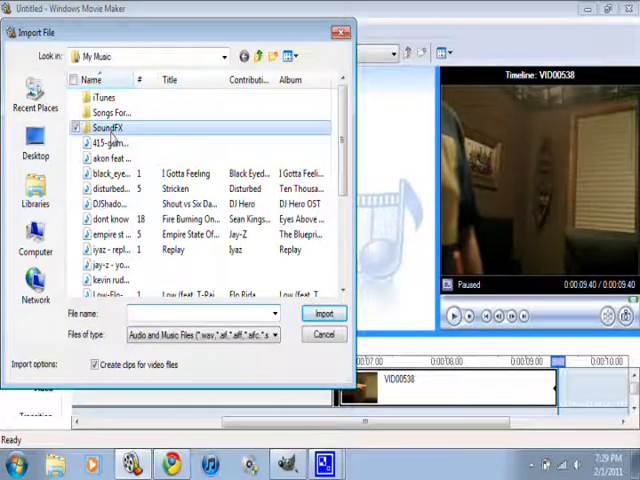
double_click(112, 128)
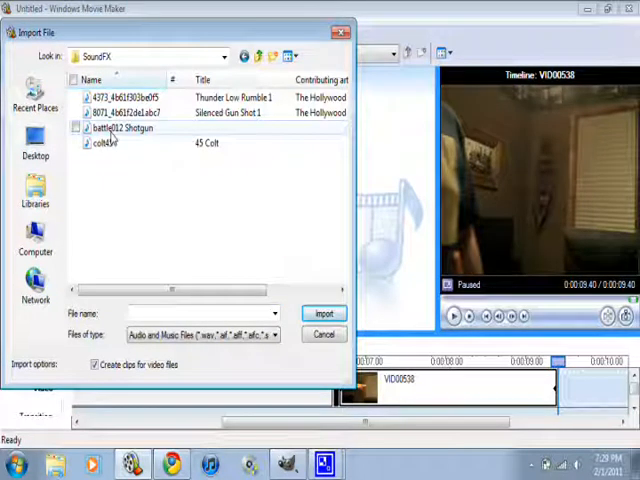
- Import the battle012 Shotgun sound and place it on the Audio/Music track under the flash
left_click(130, 128)
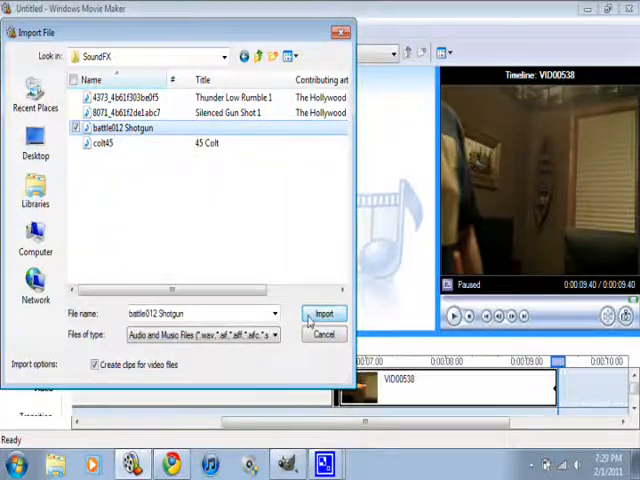
left_click(324, 314)
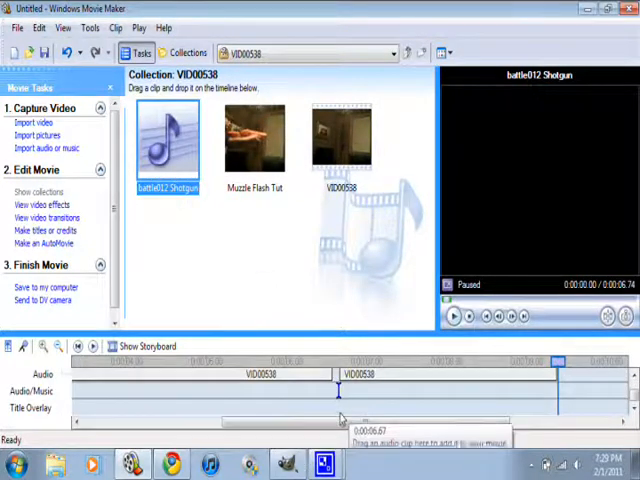
left_click_drag(168, 144, 470, 392)
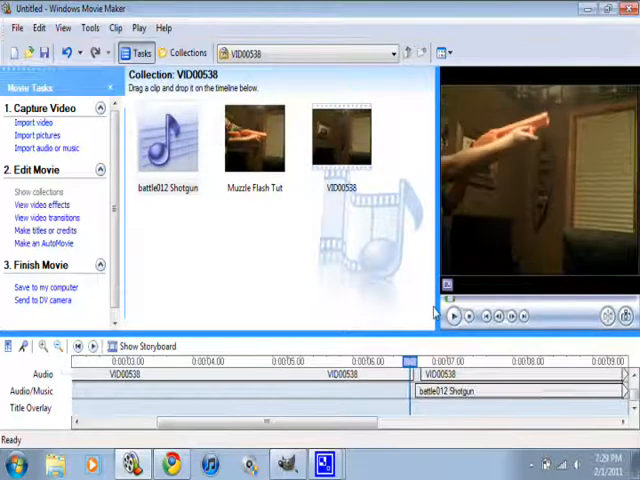
- Play the timeline with the shotgun sound and pause where the audio should be cut
left_click(452, 316)
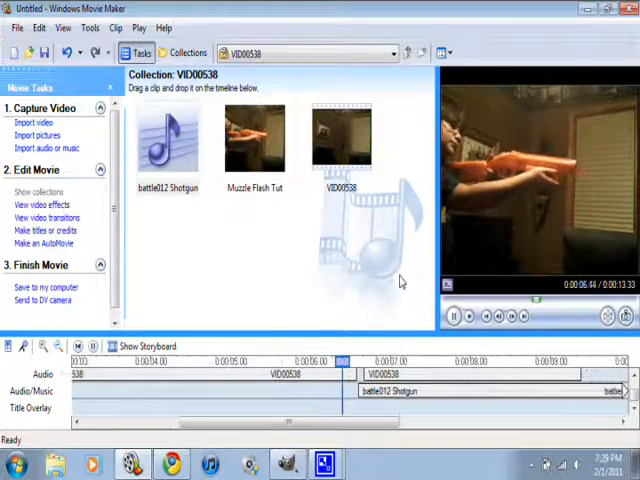
left_click(452, 316)
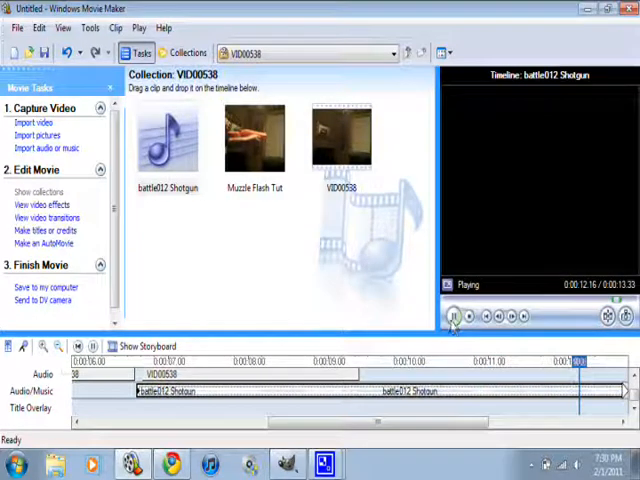
left_click(452, 316)
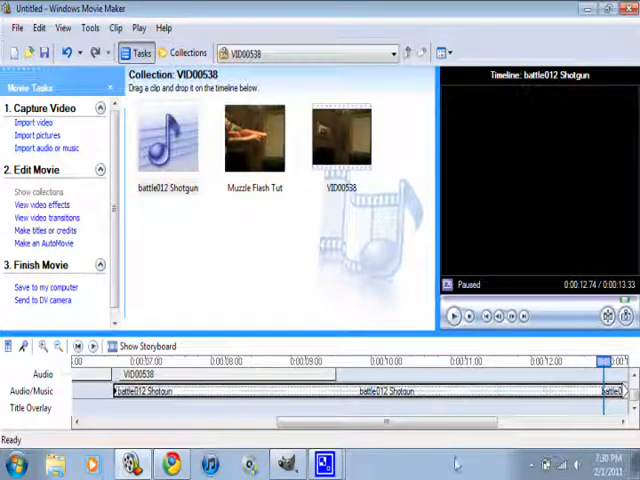
scroll("left", 3)
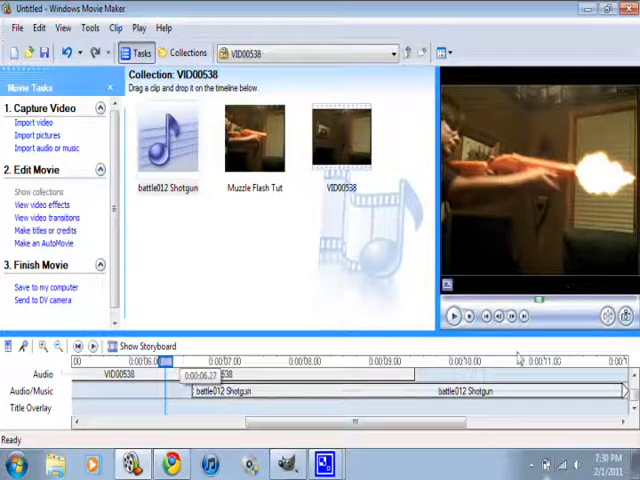
- Play to the end of the blast and delete the unwanted piece of the shotgun sound
left_click(452, 316)
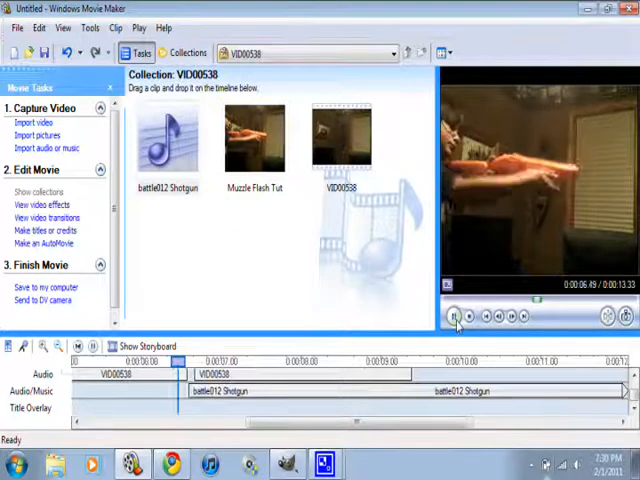
left_click(456, 316)
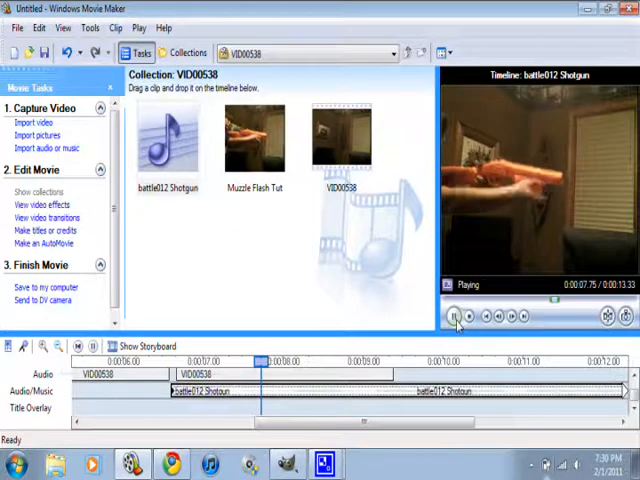
left_click(452, 316)
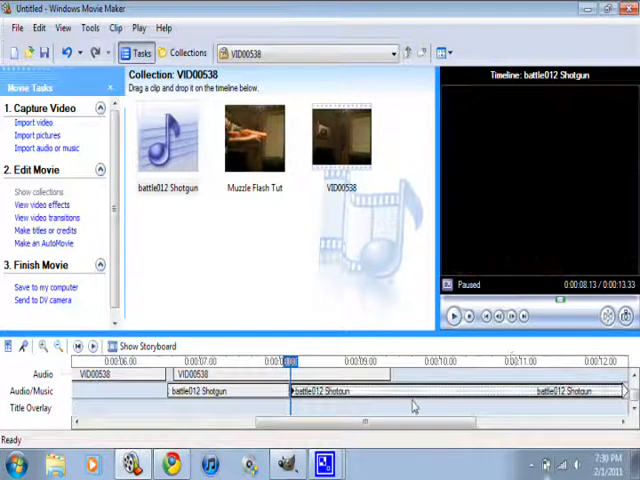
right_click(340, 392)
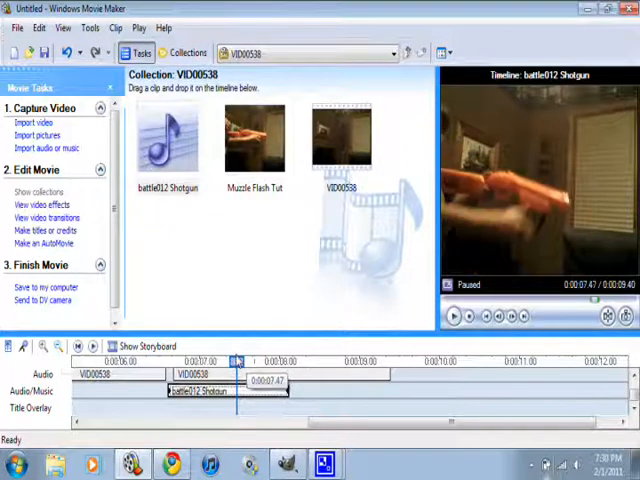
- Preview the trimmed sequence from the start of the muzzle flash
left_click(452, 316)
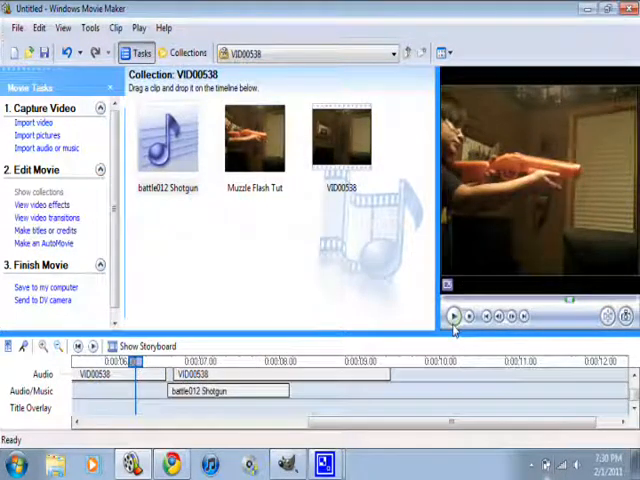
left_click(452, 316)
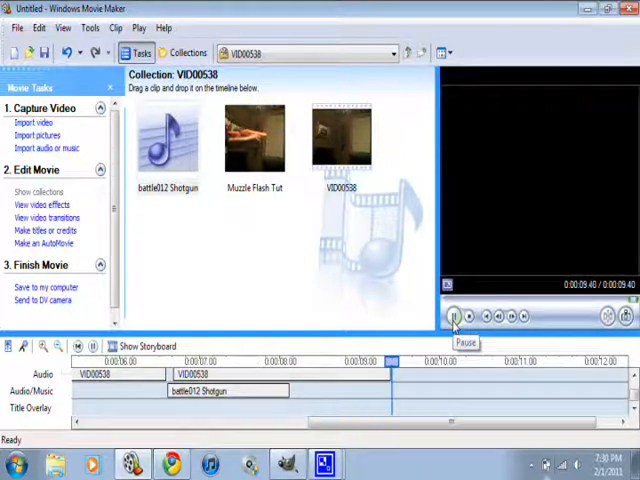
left_click(452, 316)
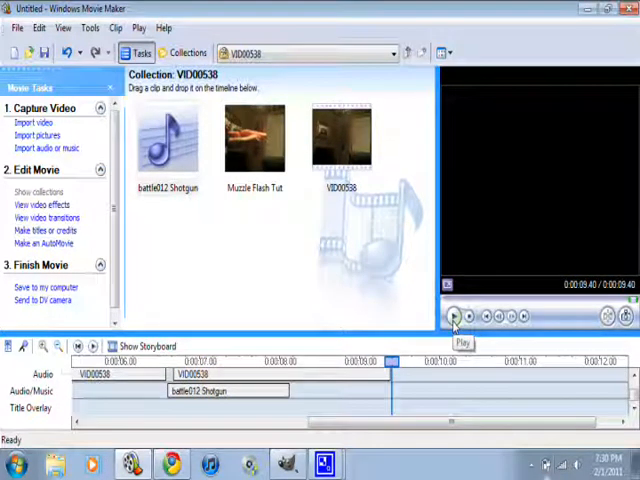